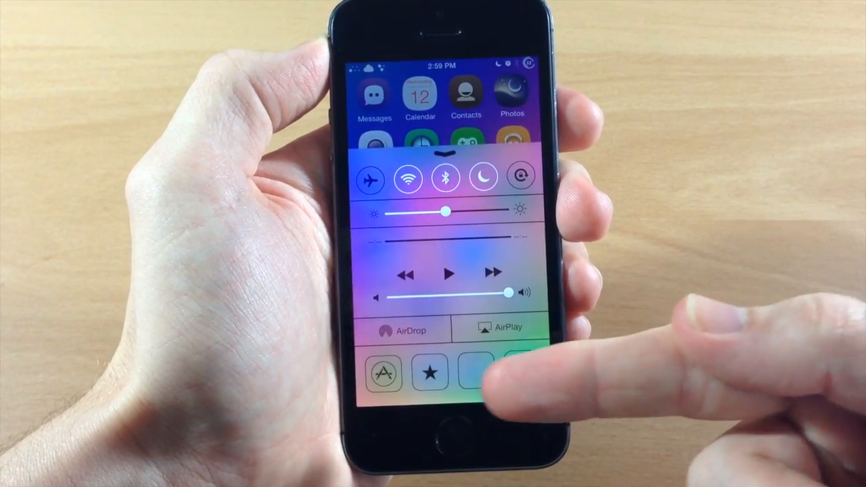
Select all apps in Polus's Select Apps list and return to the Polus settings.
click(519, 374)
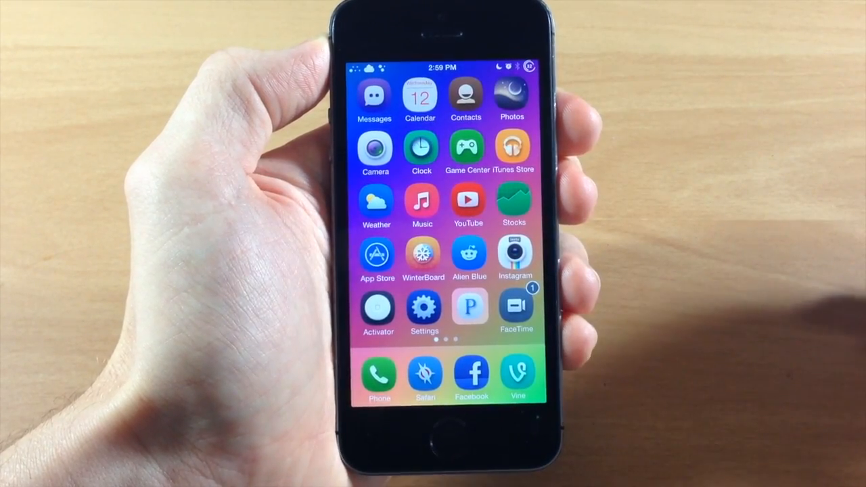
click(424, 306)
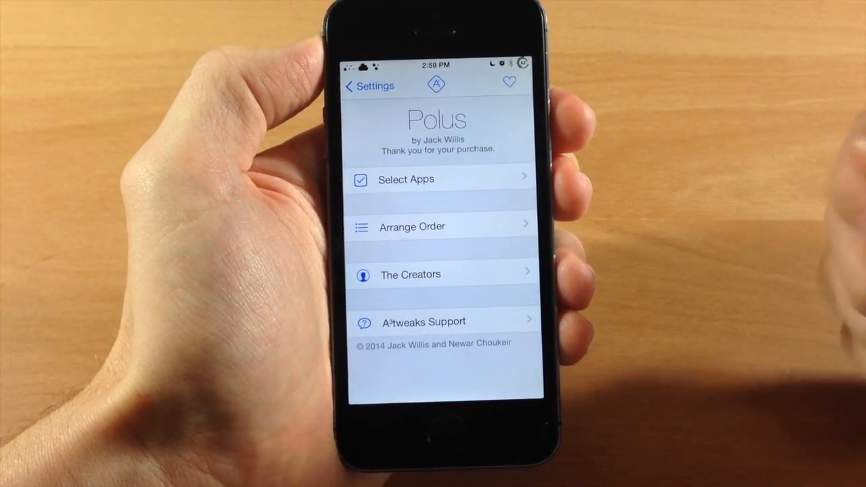
click(405, 179)
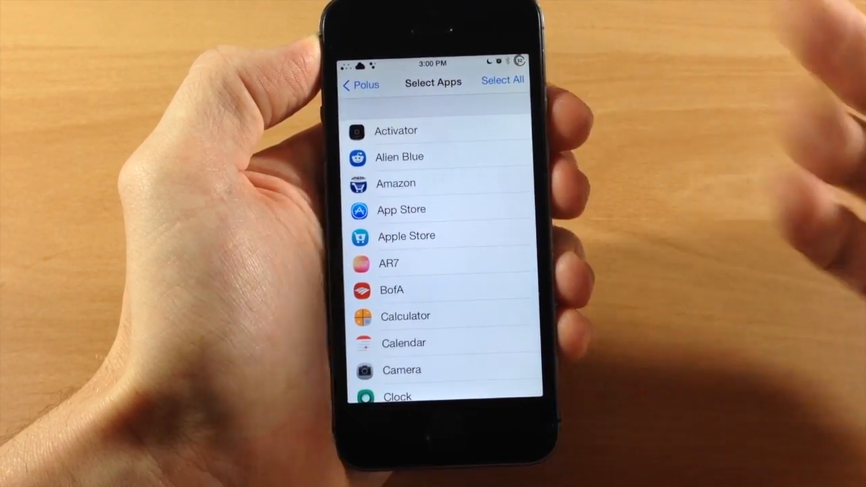
click(501, 80)
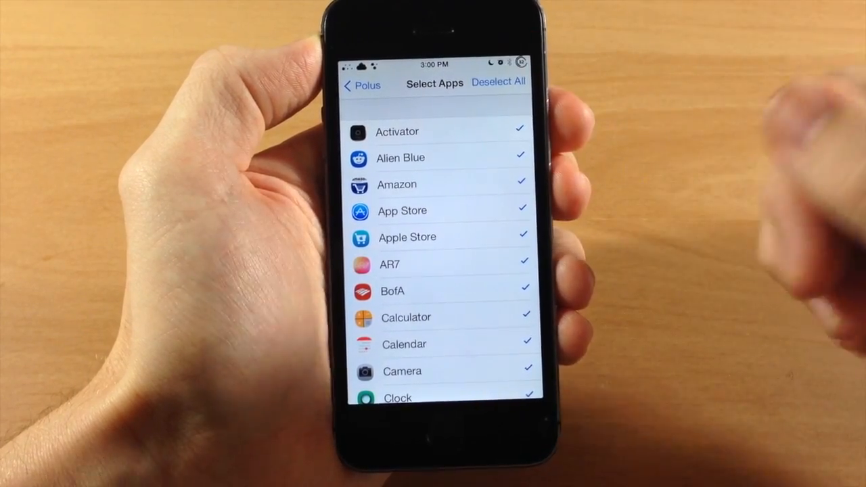
click(361, 85)
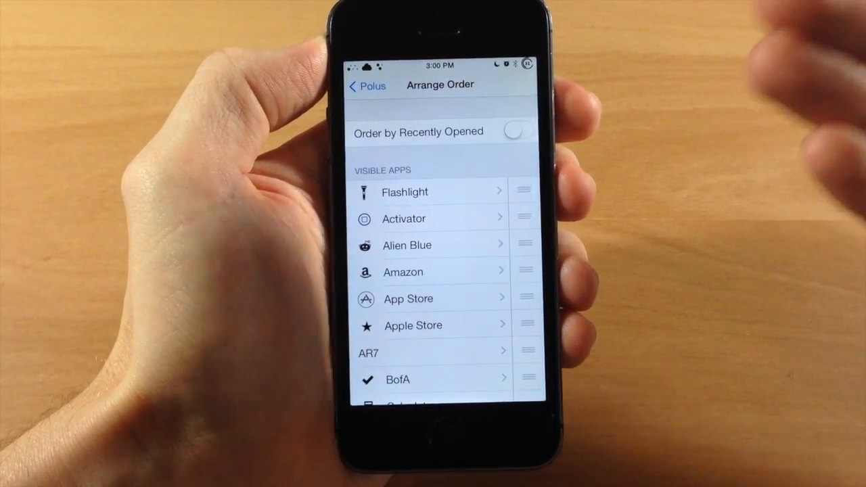
In Arrange Order, drag Flashlight to sit right after Activator.
click(514, 131)
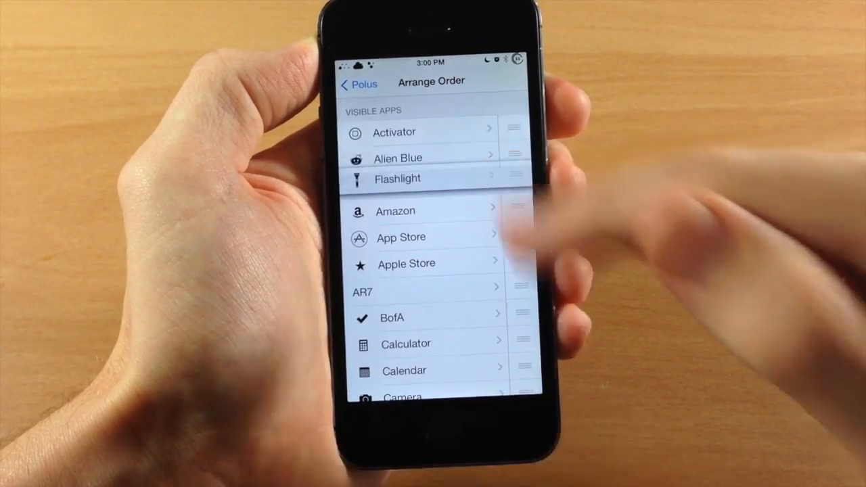
drag(517, 177, 518, 156)
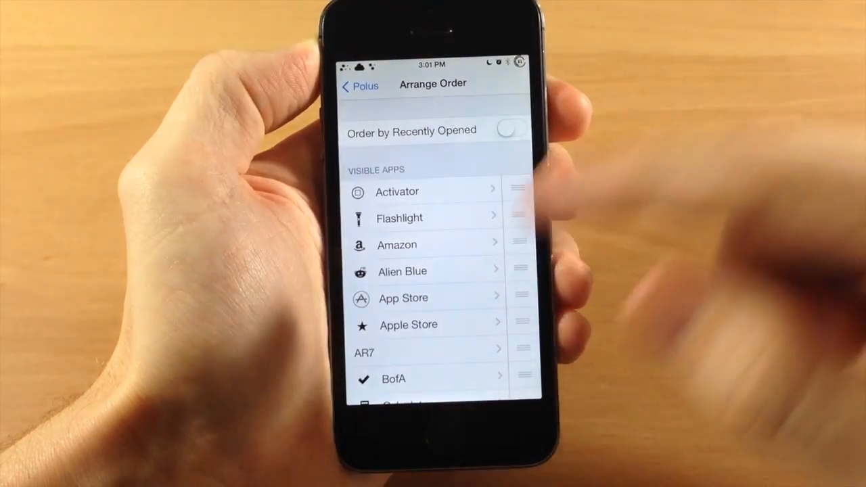
Scroll through the glyph grid and assign Fidelity the dice glyph.
scroll(down, 3)
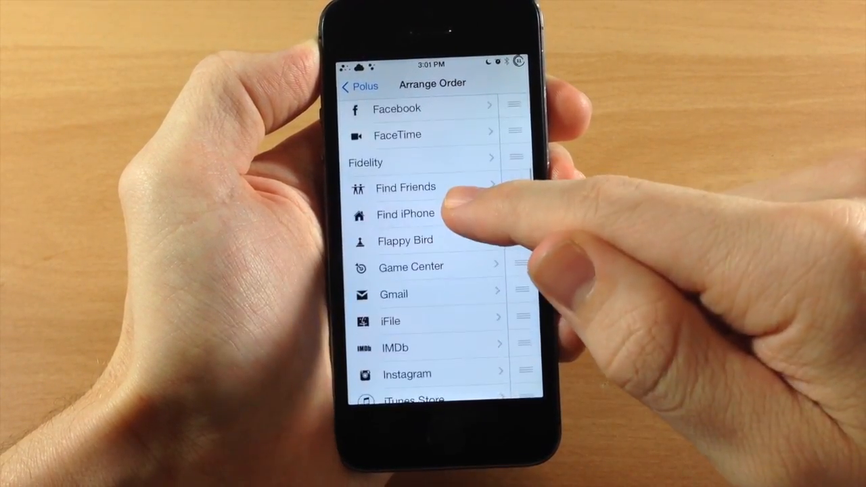
scroll(down, 3)
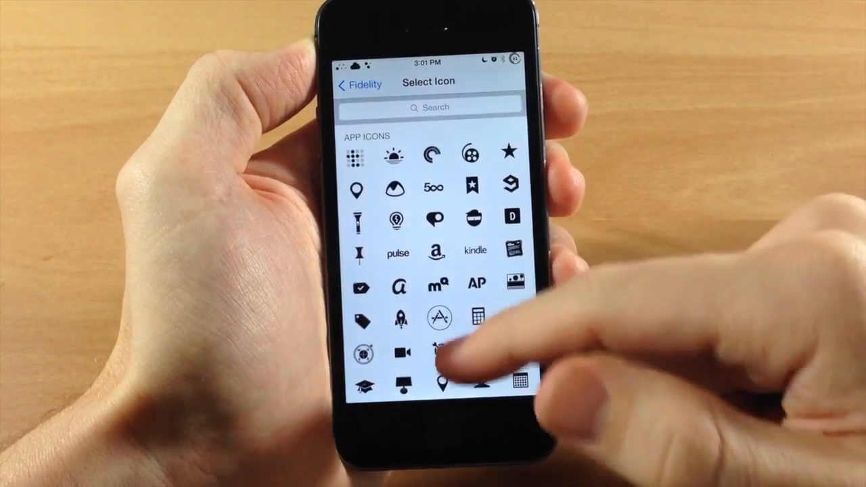
scroll(down, 3)
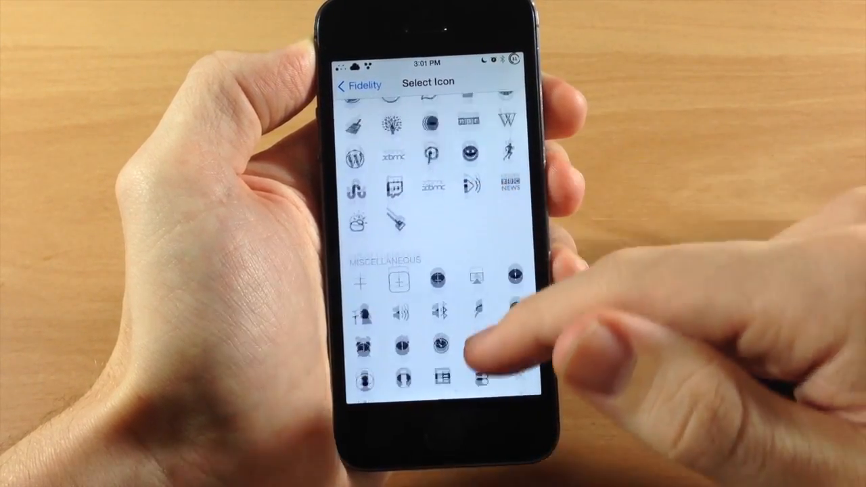
scroll(down, 3)
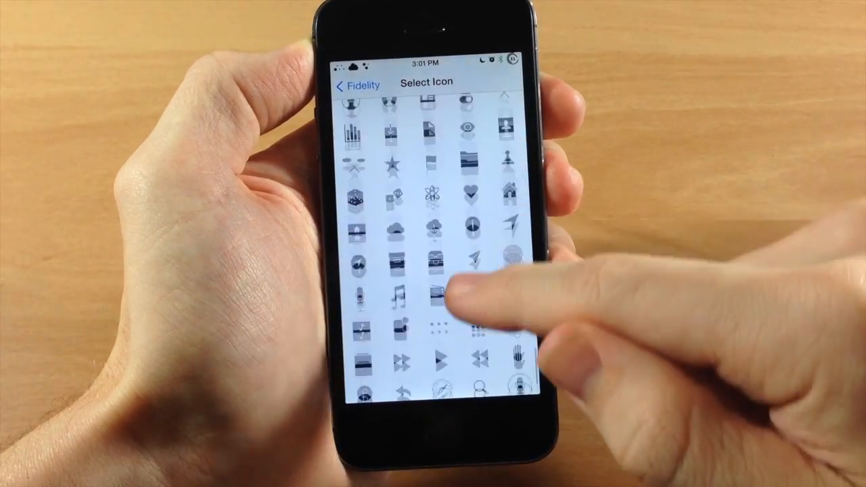
scroll(down, 3)
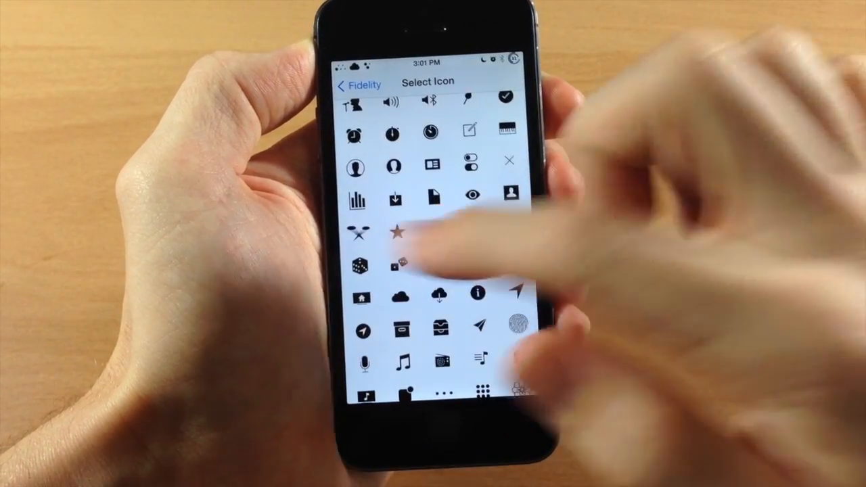
click(358, 84)
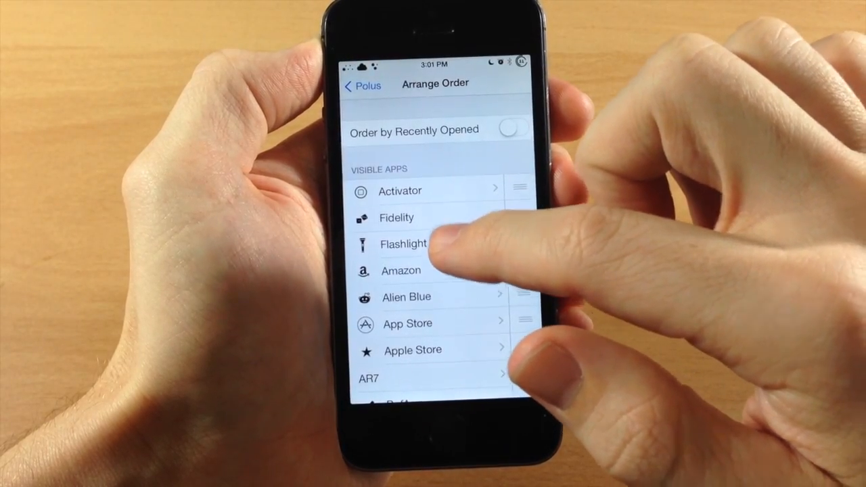
Assign TwitkaFly Quick Compose as Flashlight's tap-and-hold Activator action, then test it in Control Center.
click(402, 244)
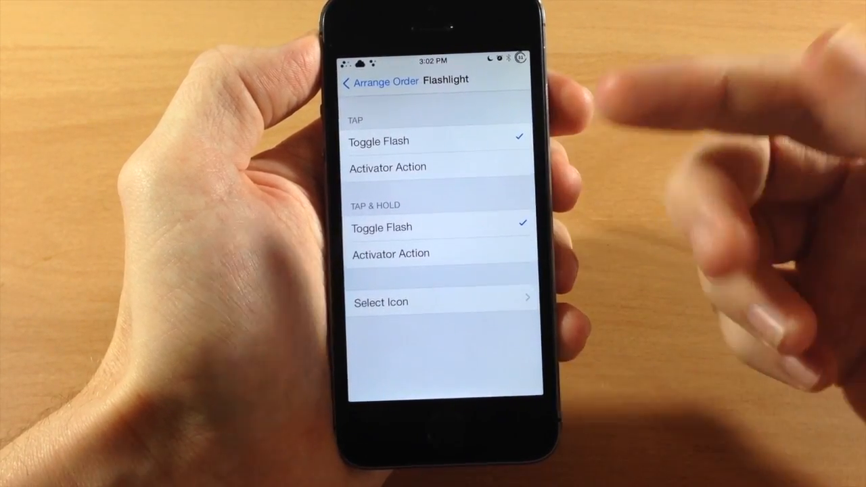
click(391, 254)
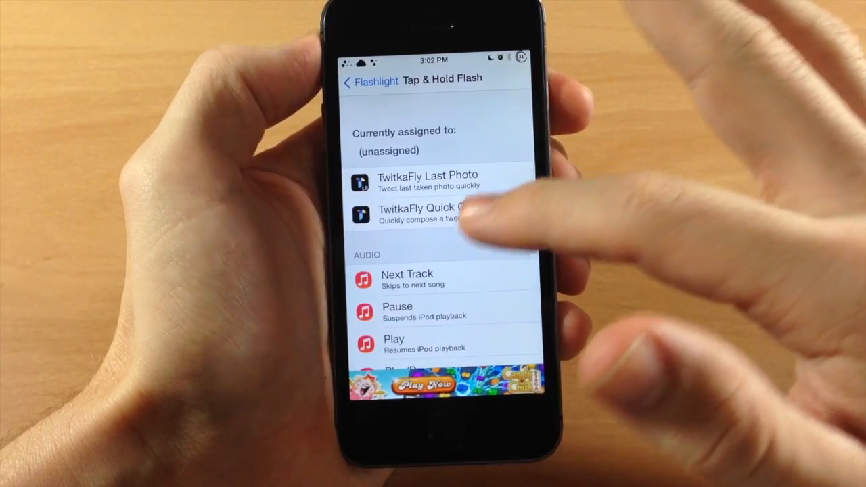
click(440, 213)
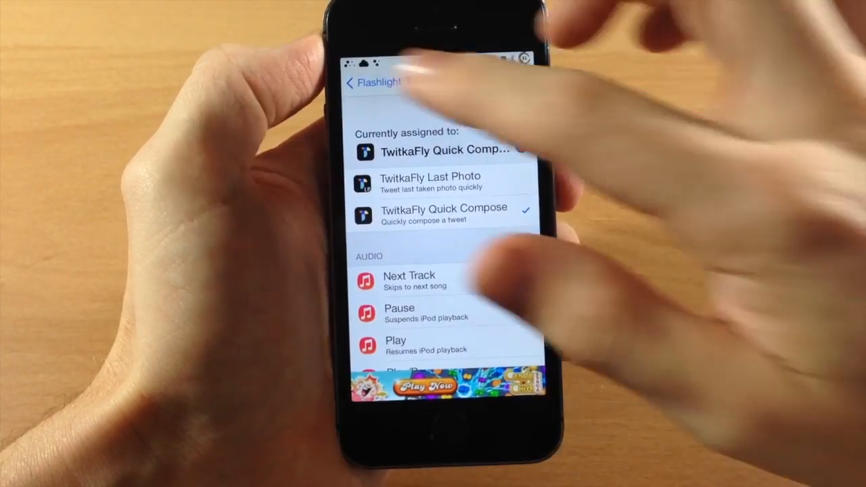
click(352, 82)
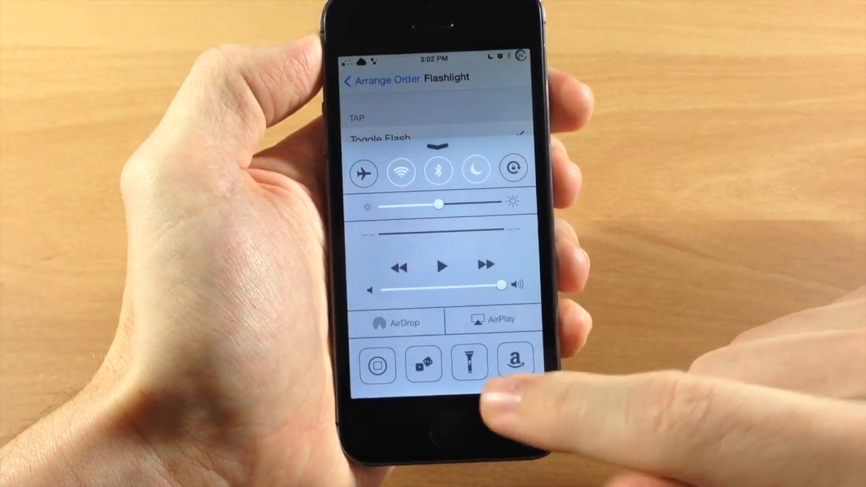
click(468, 364)
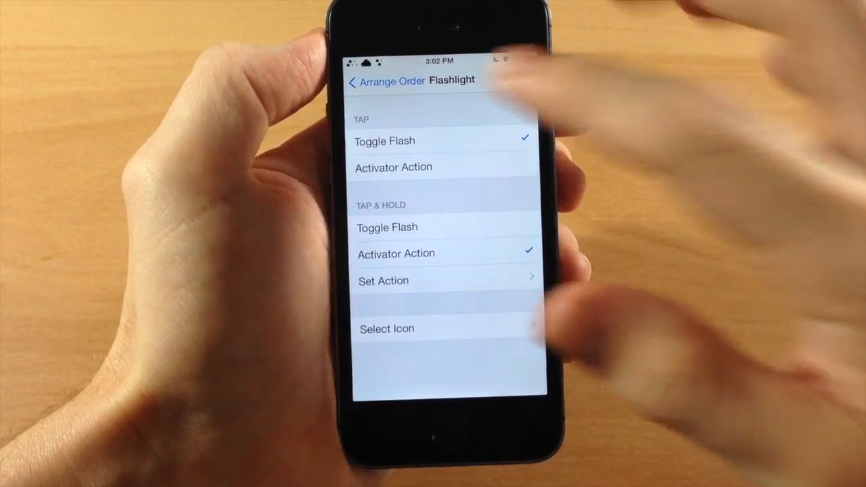
Back in Arrange Order, scroll to Hidden Apps showing YouTube, WinterBoard and Weather.
click(355, 81)
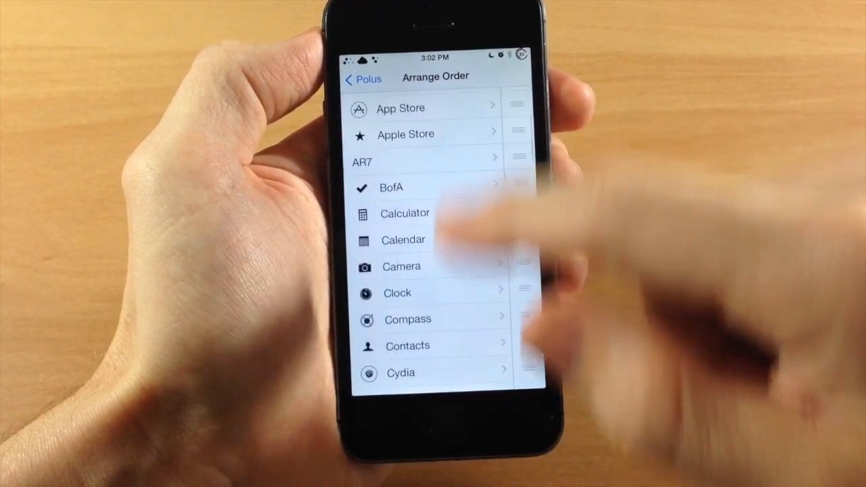
scroll(down, 3)
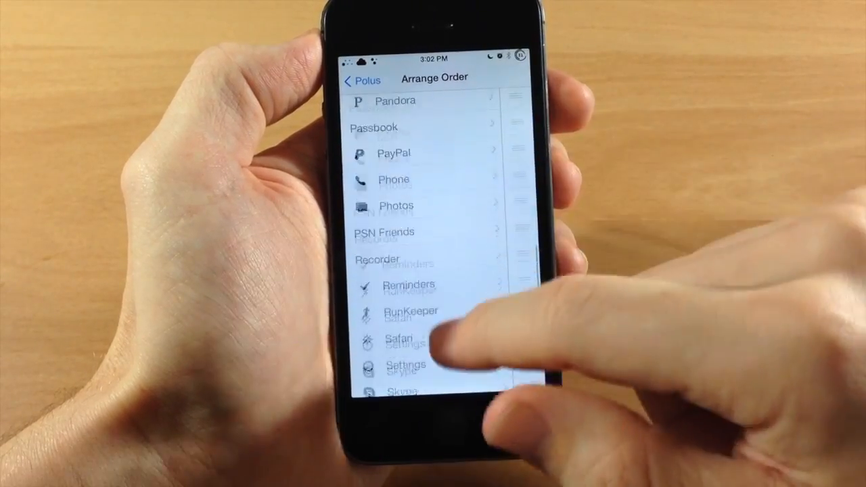
scroll(down, 3)
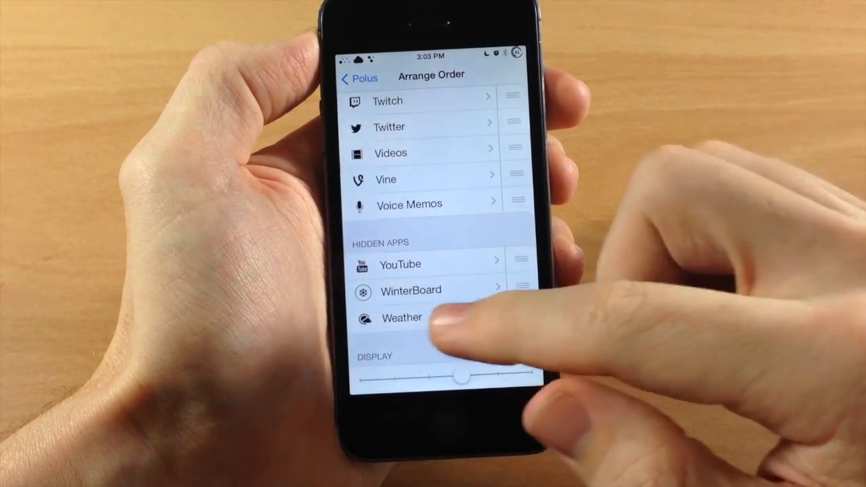
scroll(down, 3)
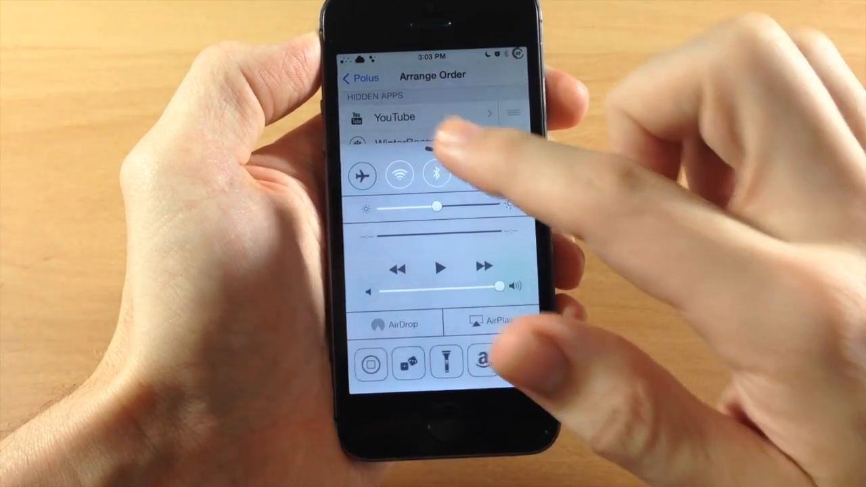
Dismiss Control Center and turn on the Pagination and Circle Icons display switches.
click(514, 281)
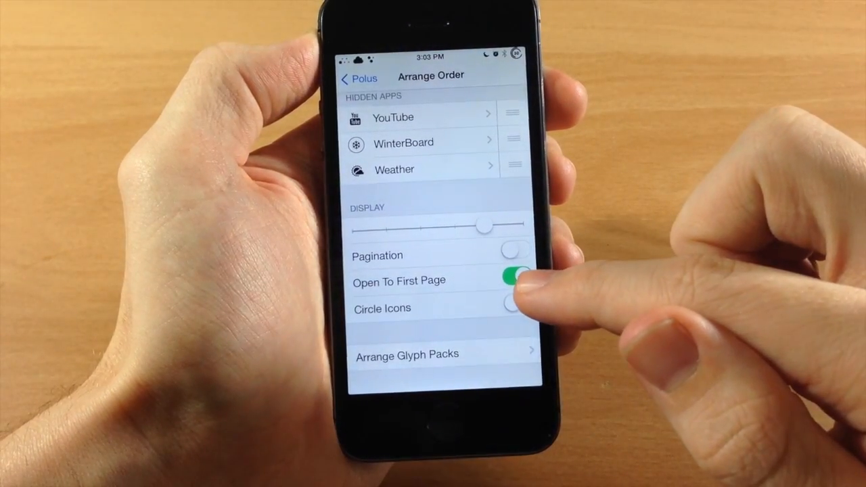
click(515, 255)
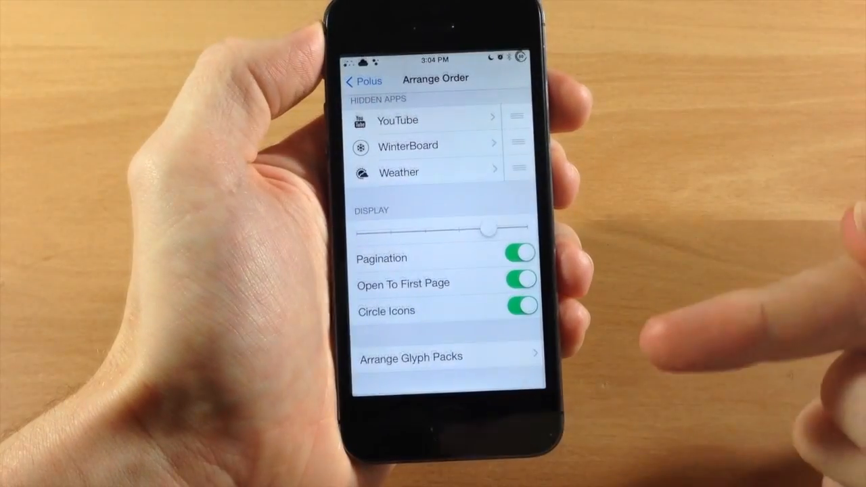
In Arrange Glyph Packs, drag Miscellaneous above App Icons.
click(410, 357)
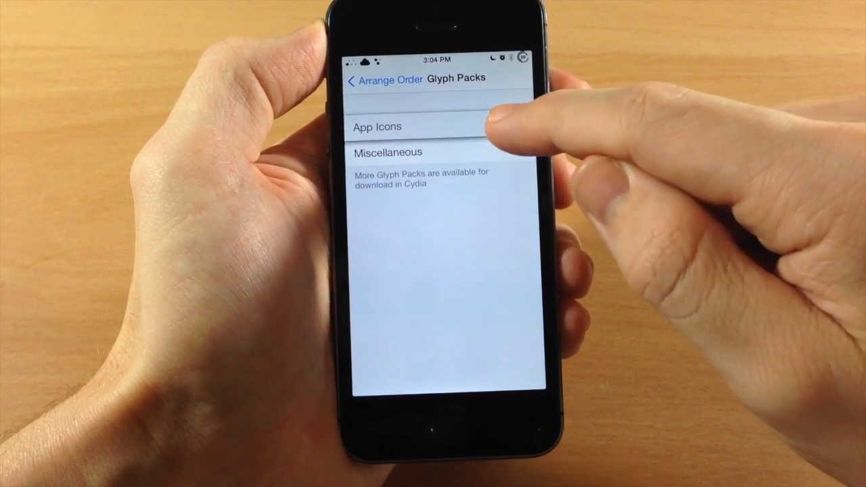
drag(501, 127, 500, 156)
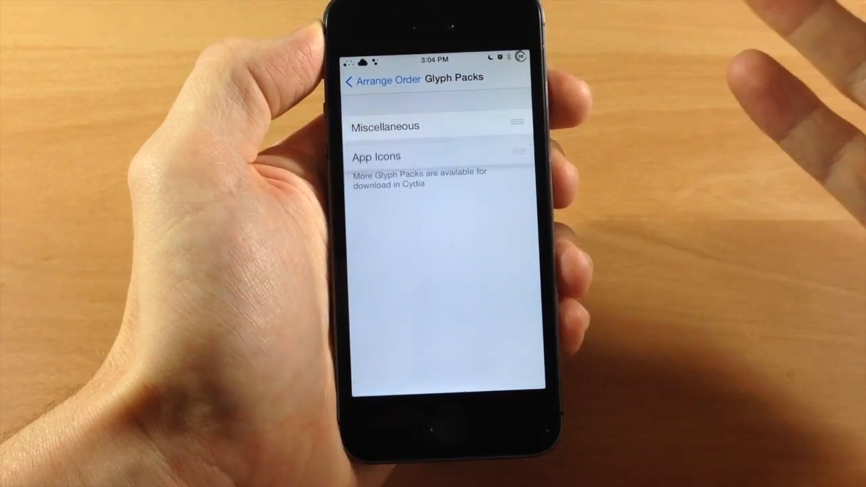